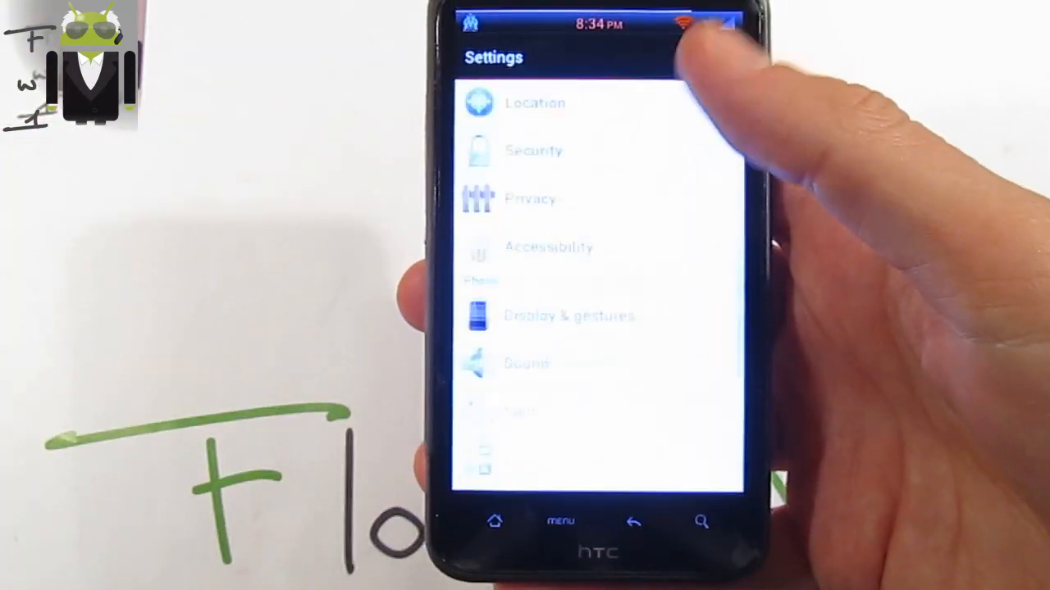
Bring up the camera settings and expand Camera options to review widescreen, geo-tagging and focus settings.
scroll("down", 3)
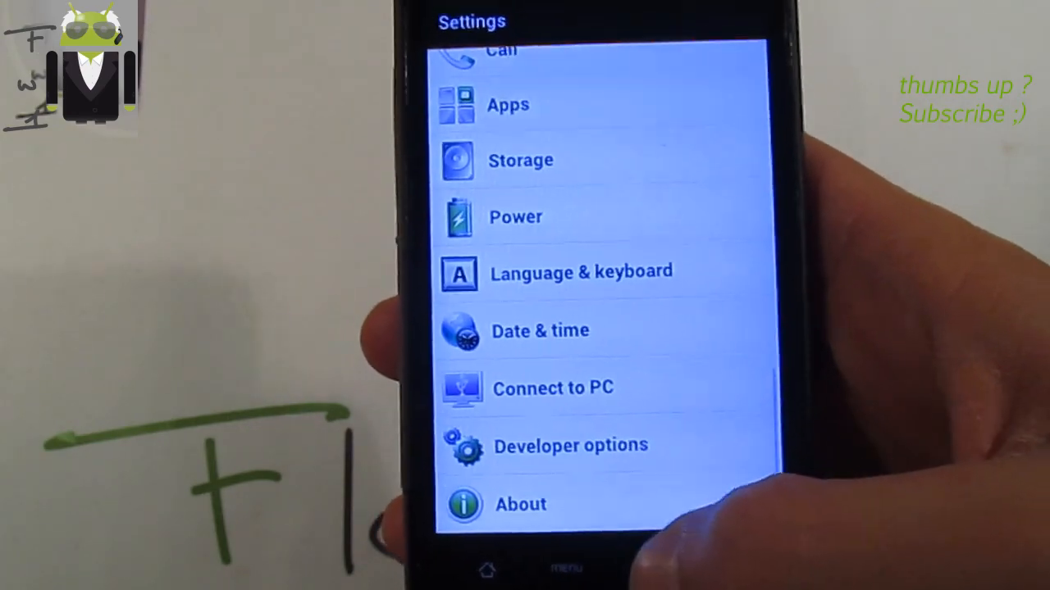
left_click(487, 569)
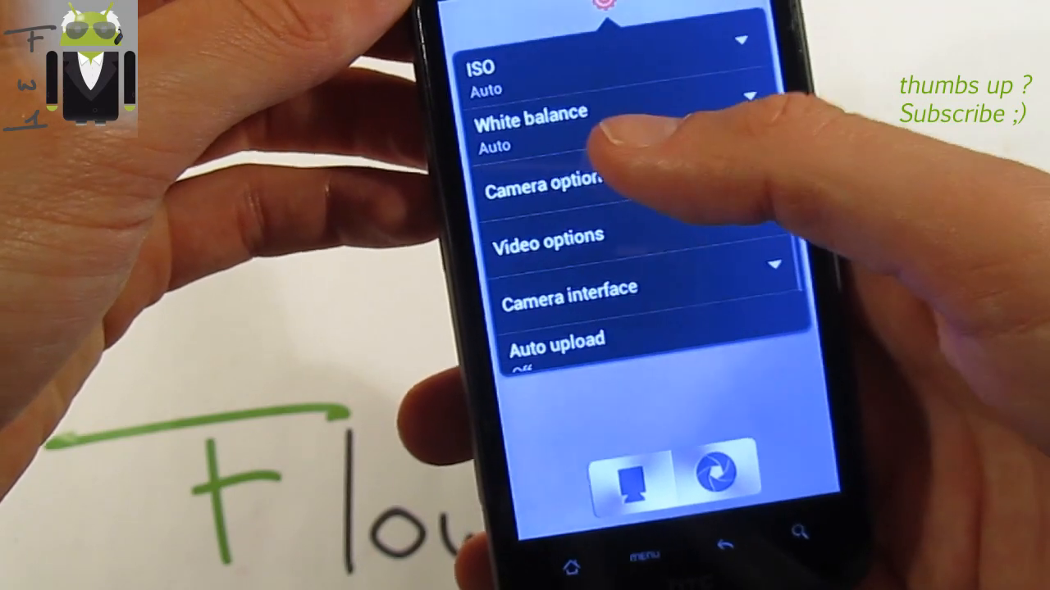
left_click(544, 184)
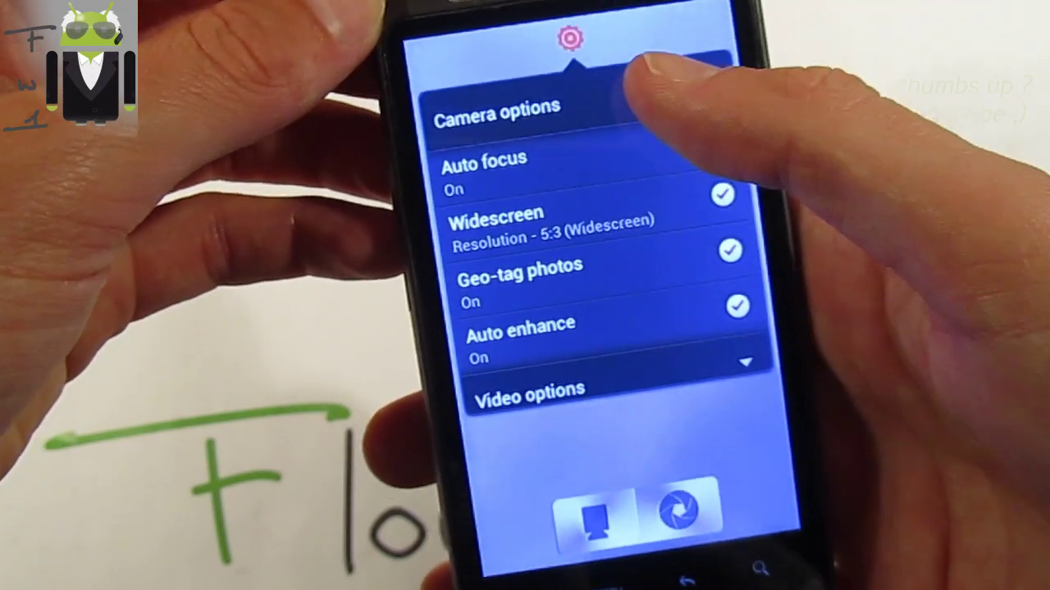
scroll("down", 3)
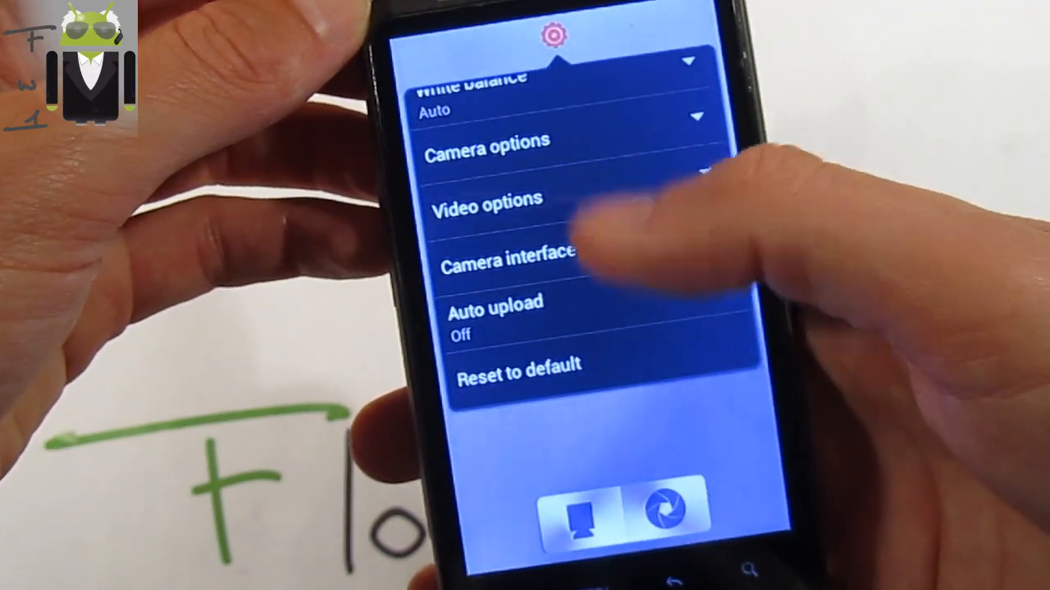
scroll("up", 3)
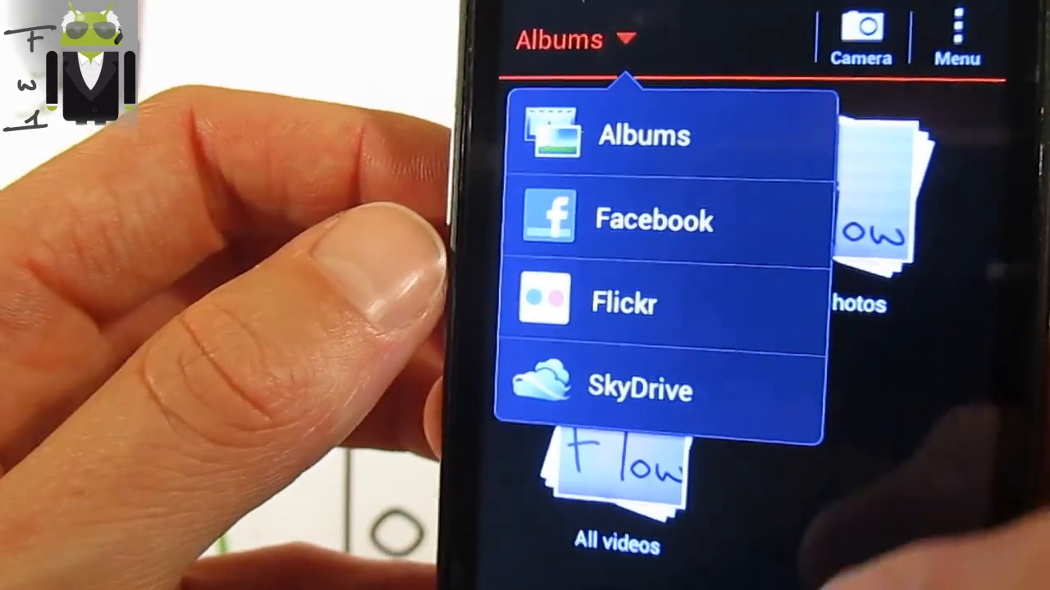
Show the Gallery source list with Albums, Facebook, Flickr and SkyDrive.
left_click(644, 135)
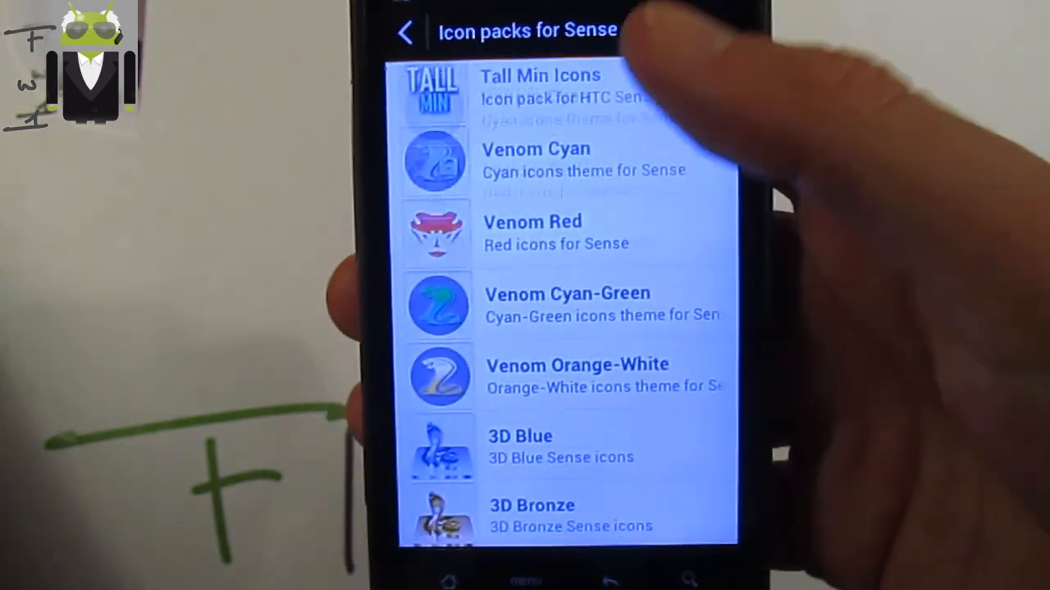
Browse the Venom HUB list of downloadable Sense icon packs.
scroll("down", 3)
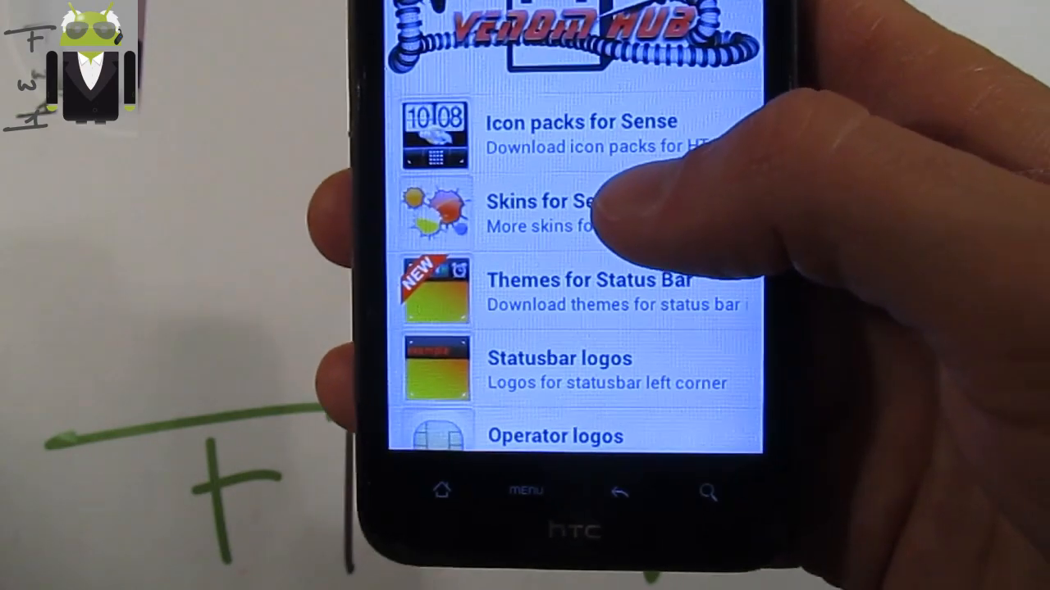
Review Venom HUB categories and check the Sense theme download paused at 41% in notifications.
scroll("up", 3)
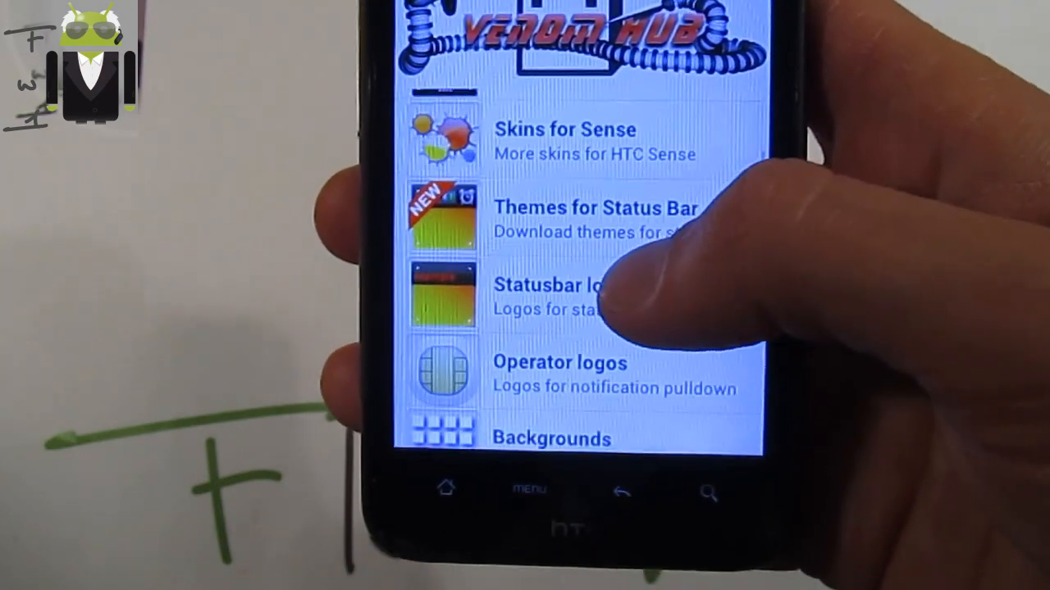
left_click(558, 297)
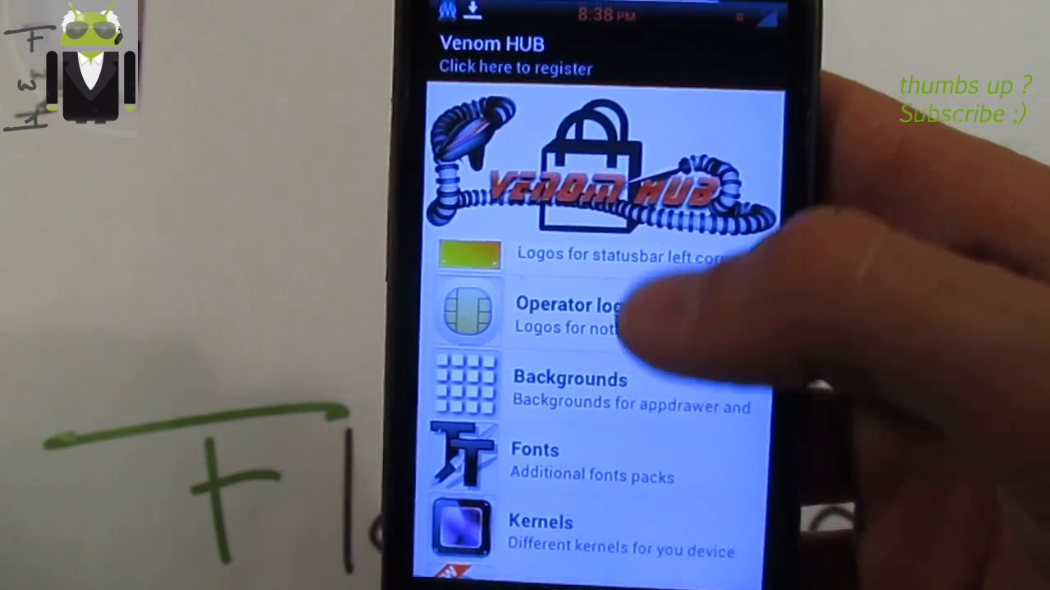
left_click_drag(574, 8, 574, 328)
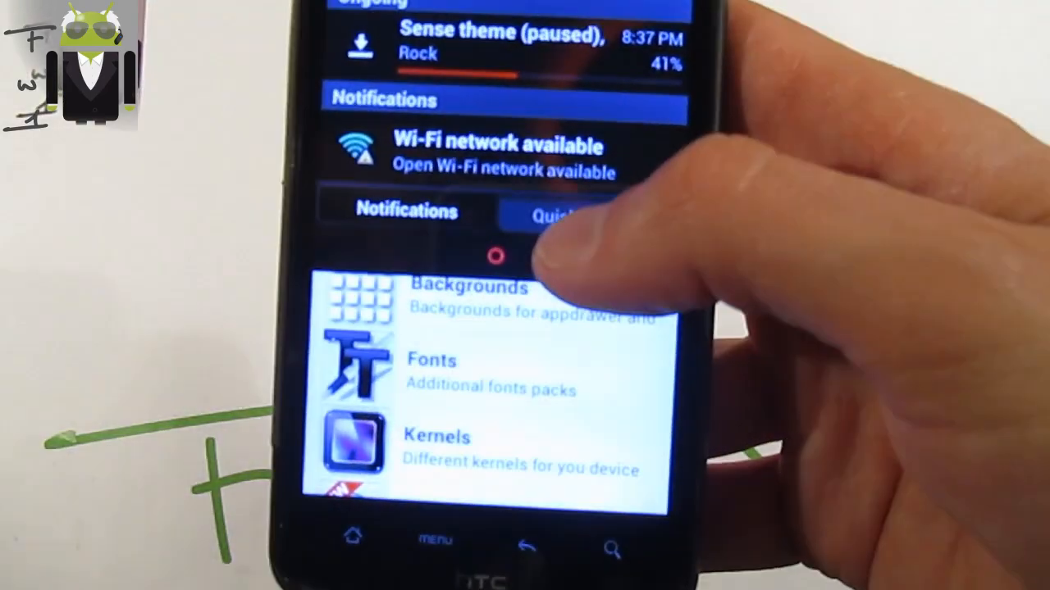
Connect Wi-Fi to the HTC Portable Hotspot network and return to the Venom HUB downloads.
scroll("down", 3)
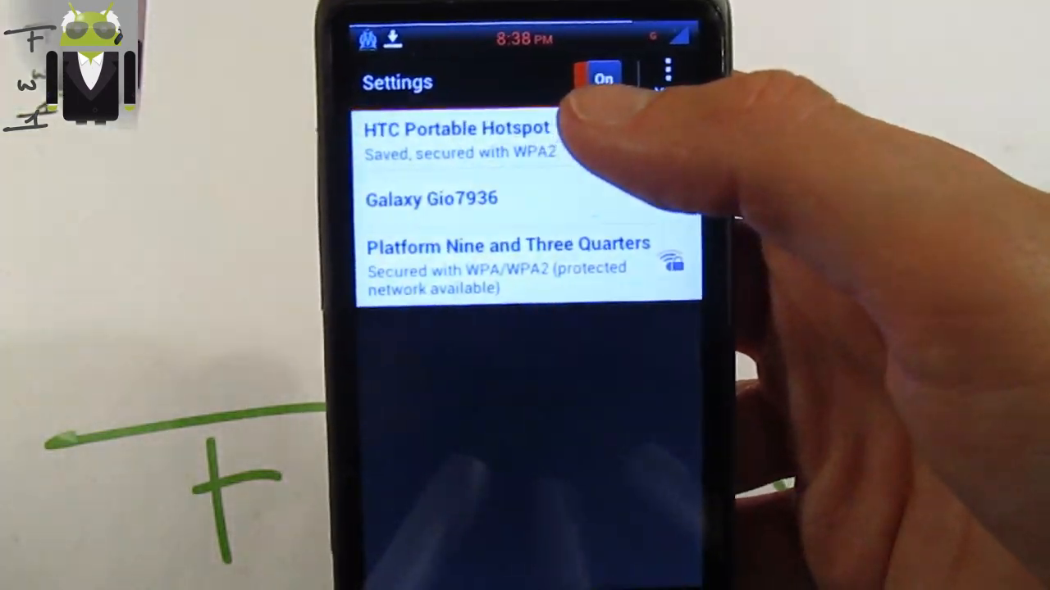
left_click(460, 140)
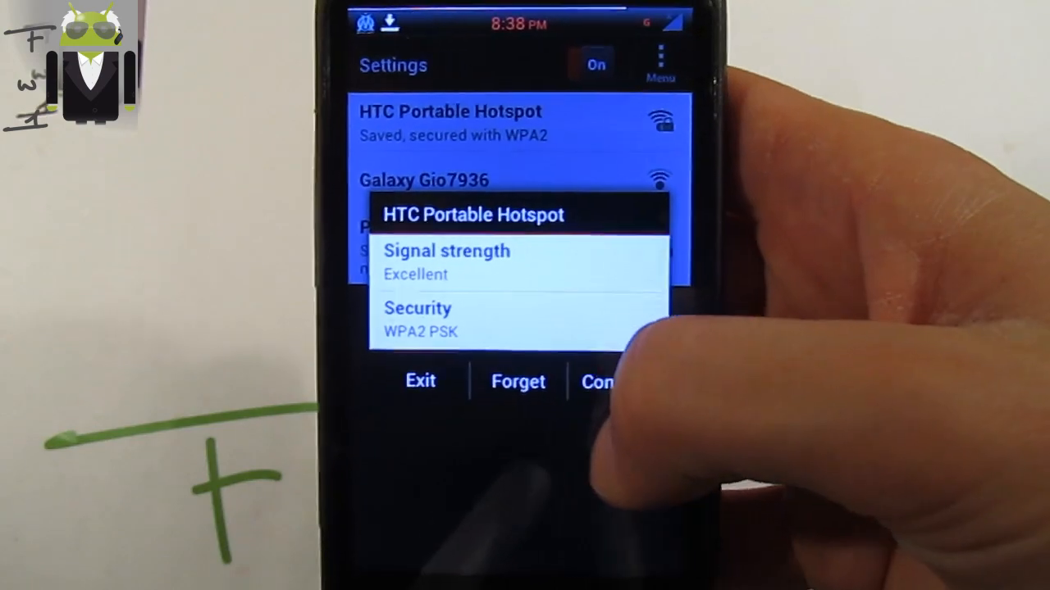
left_click(420, 381)
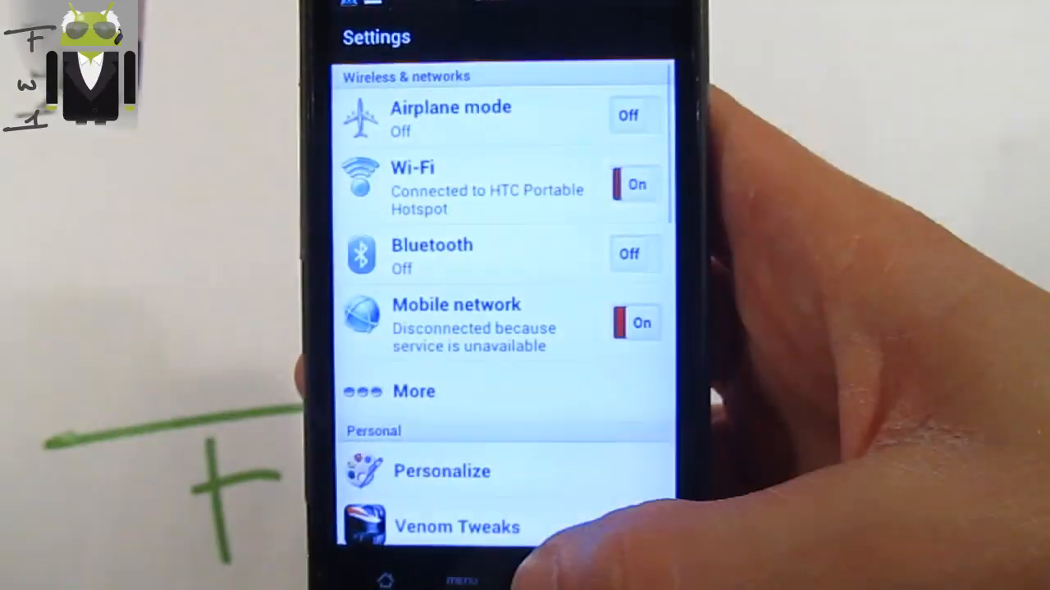
left_click(456, 526)
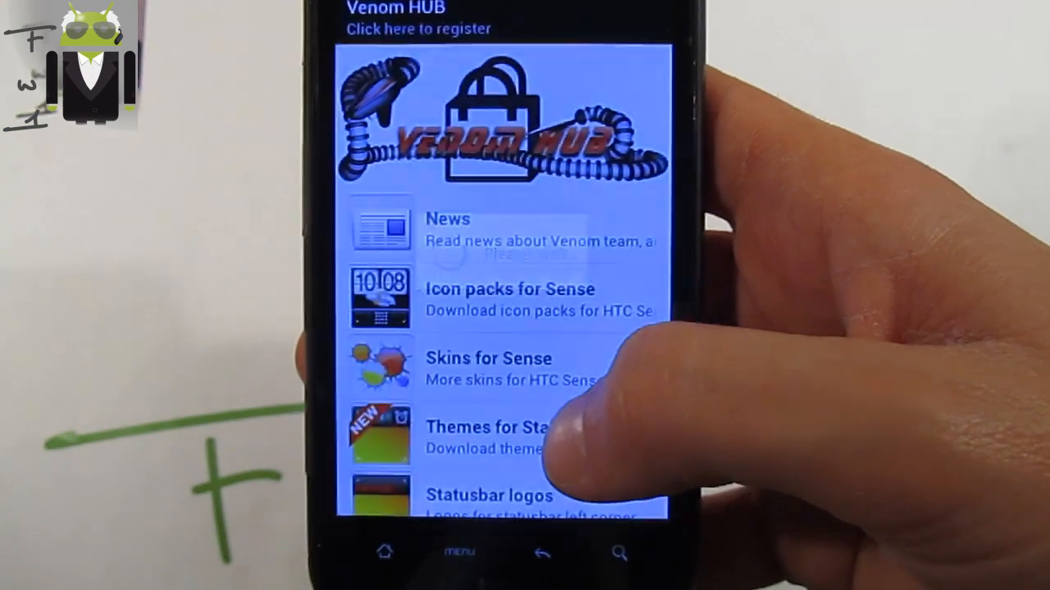
scroll("down", 3)
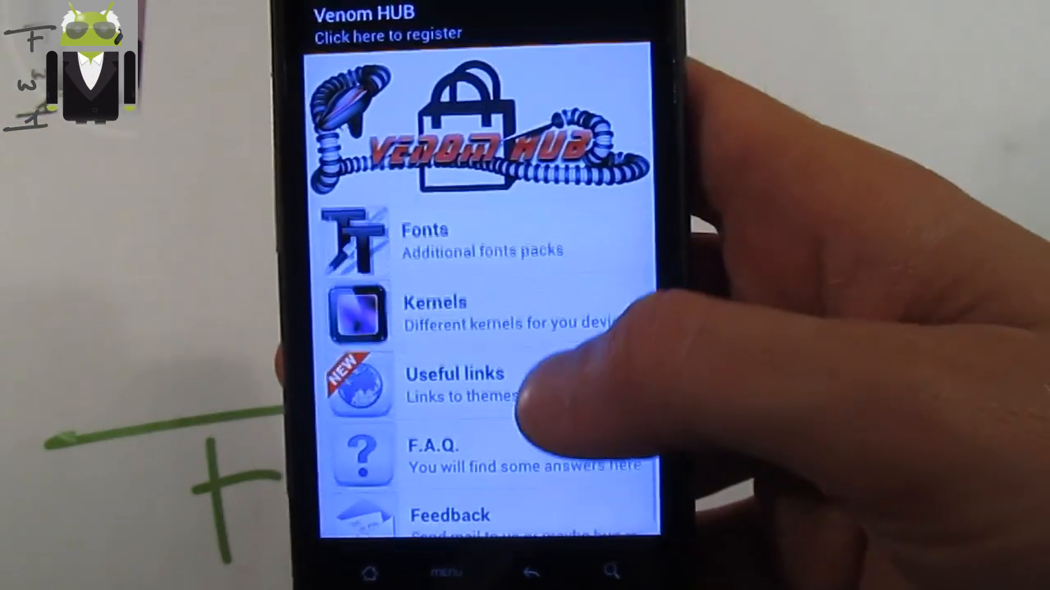
scroll("up", 3)
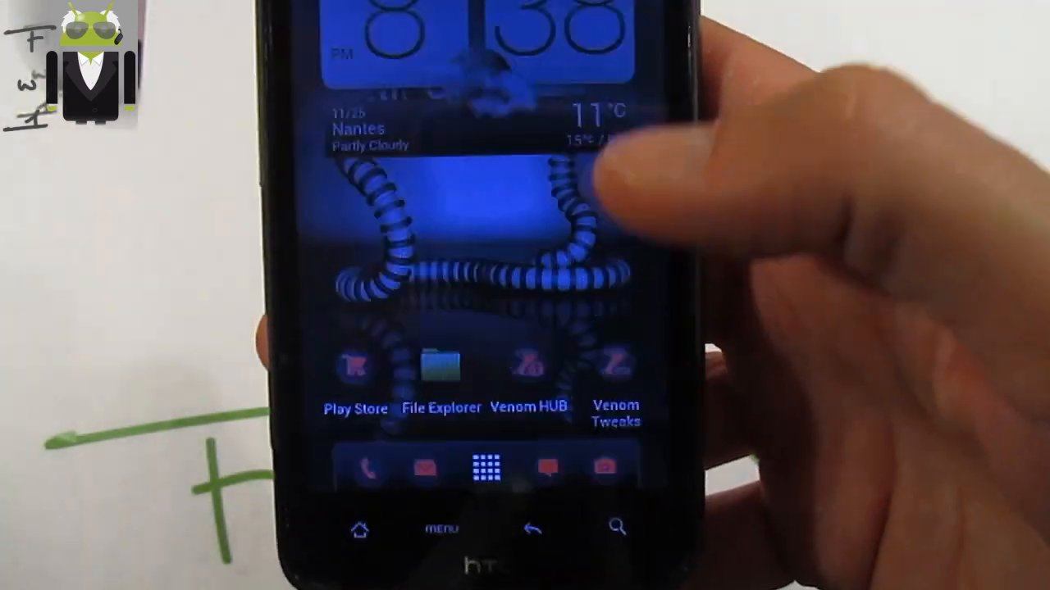
Enable Quick Launch in Venom Tweaks Status, review Battery Options and move on to the Sense tweaks.
left_click(615, 365)
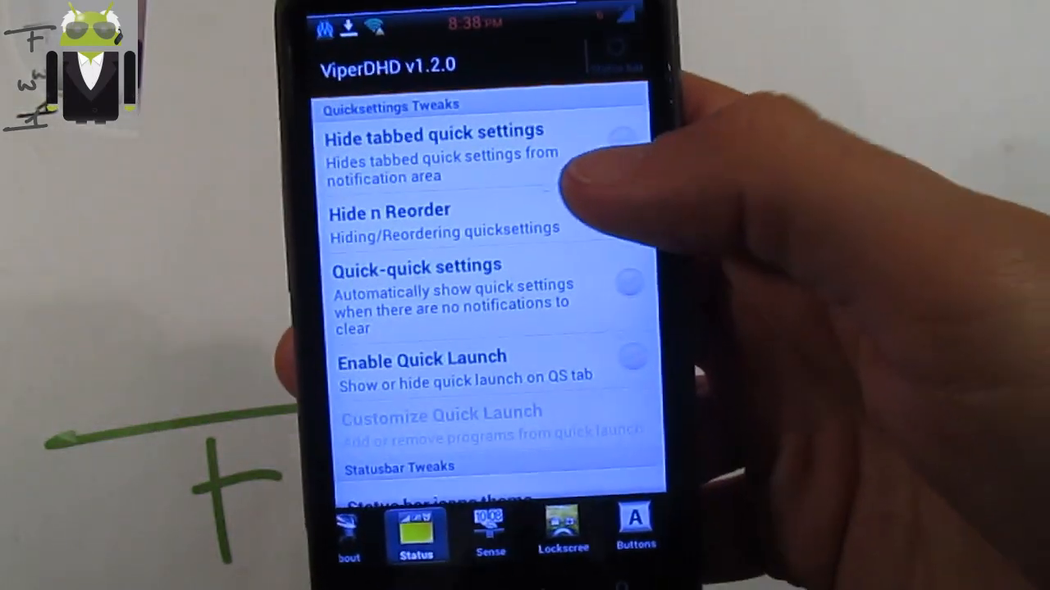
left_click(627, 282)
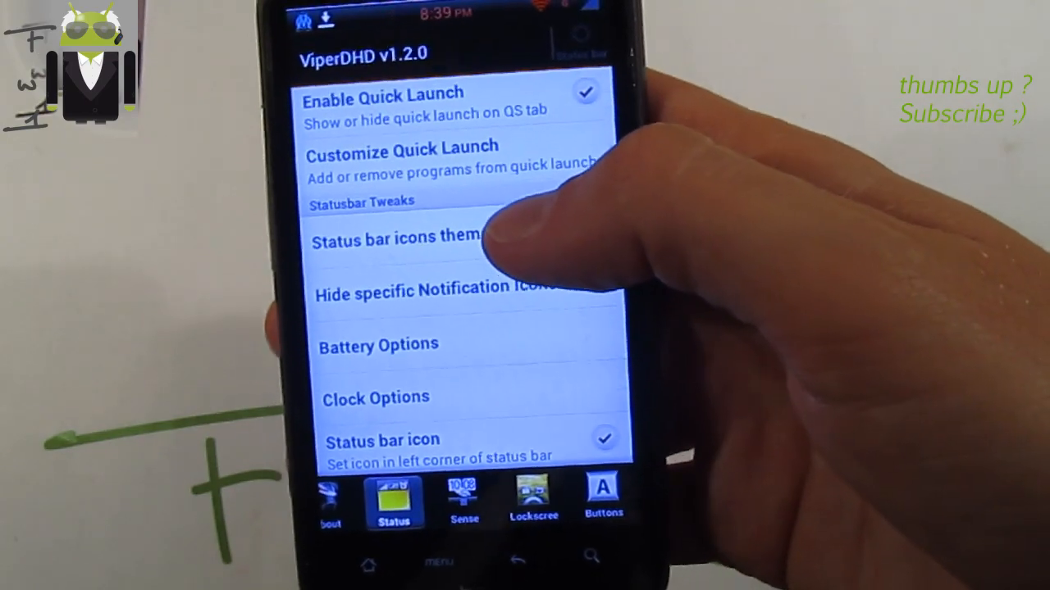
left_click(378, 345)
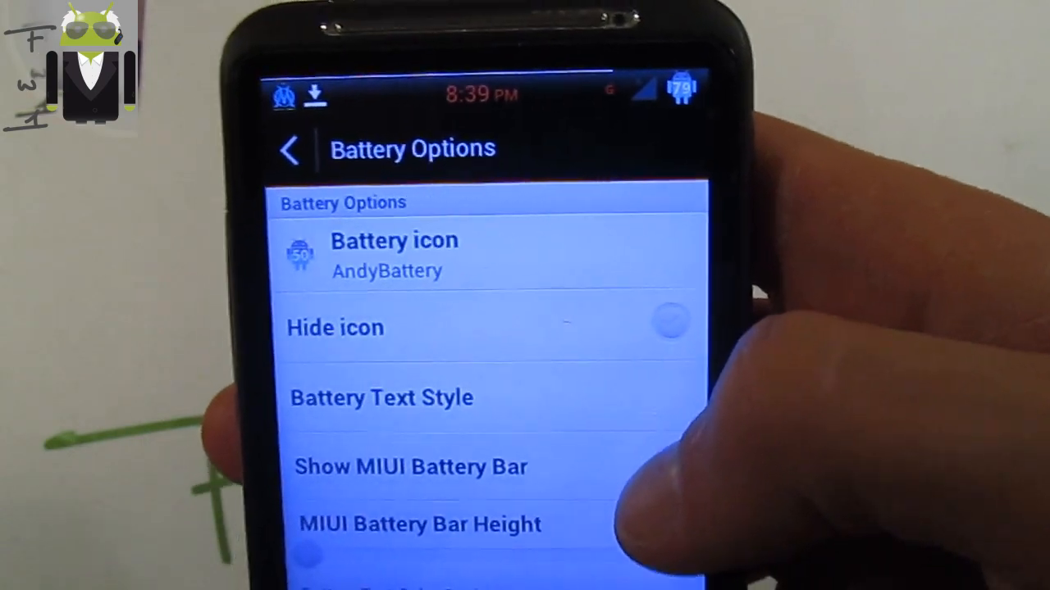
scroll("down", 3)
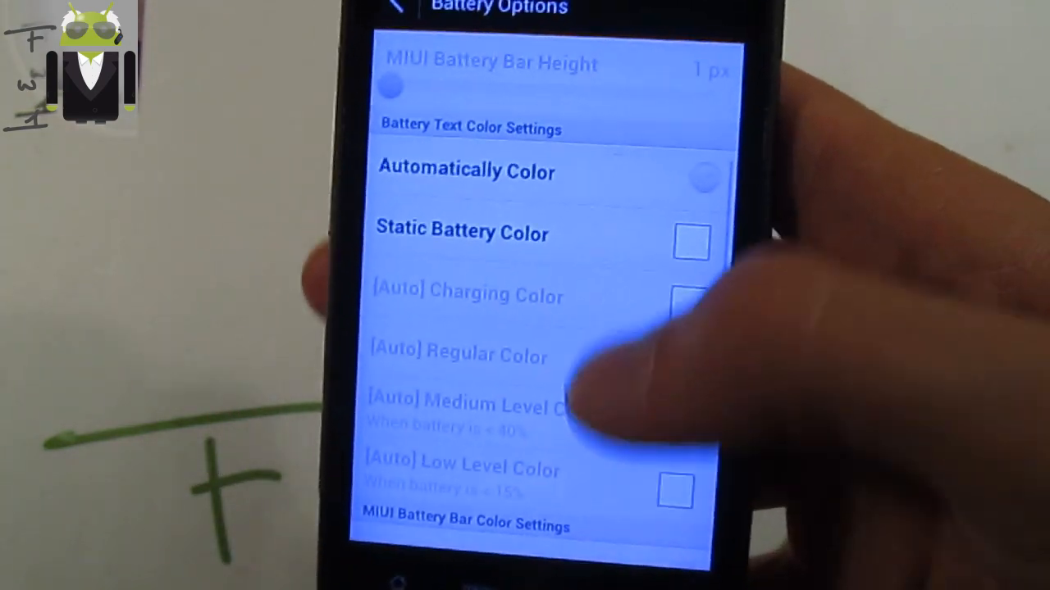
left_click(395, 8)
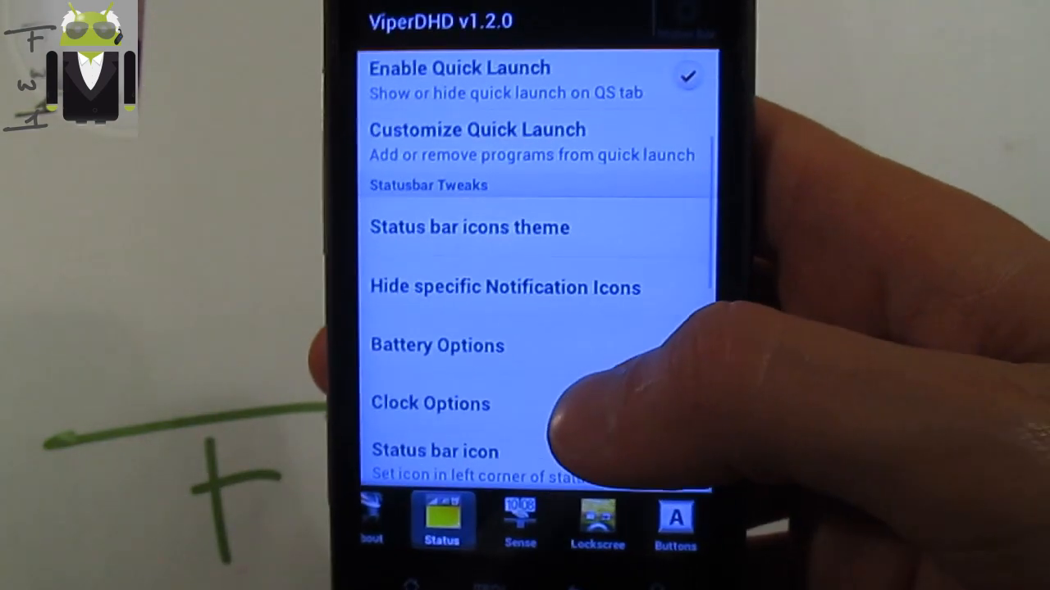
left_click(430, 403)
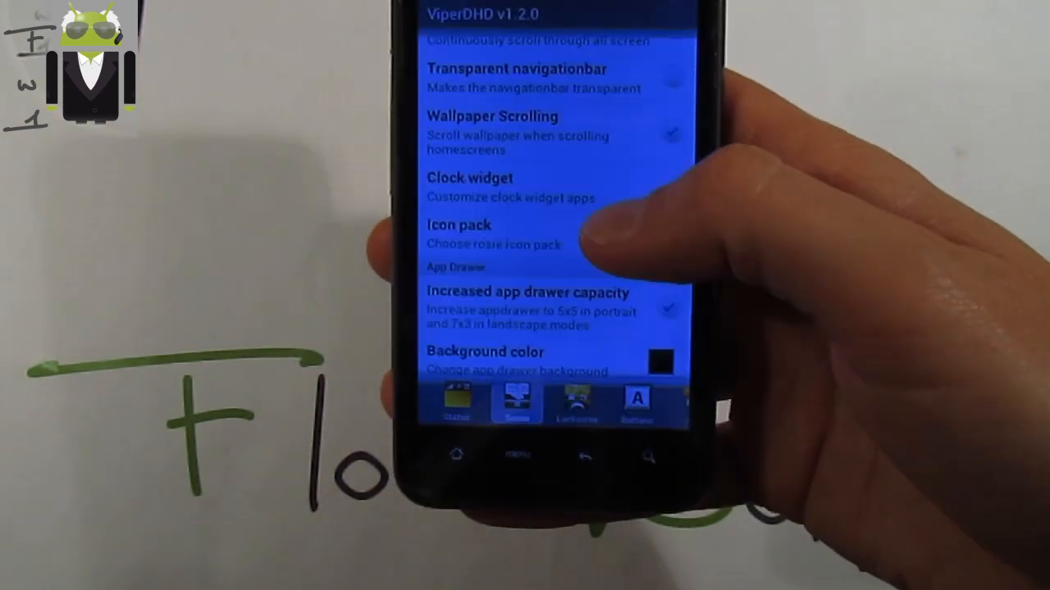
Select and apply the H89P black n white Icon Set as the icon pack.
left_click(495, 233)
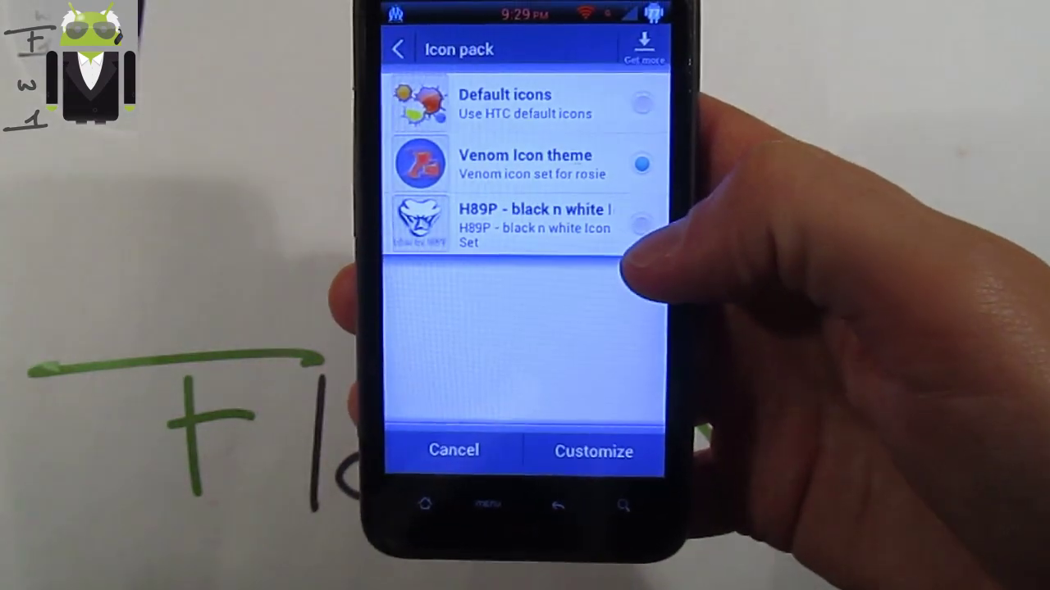
left_click(641, 225)
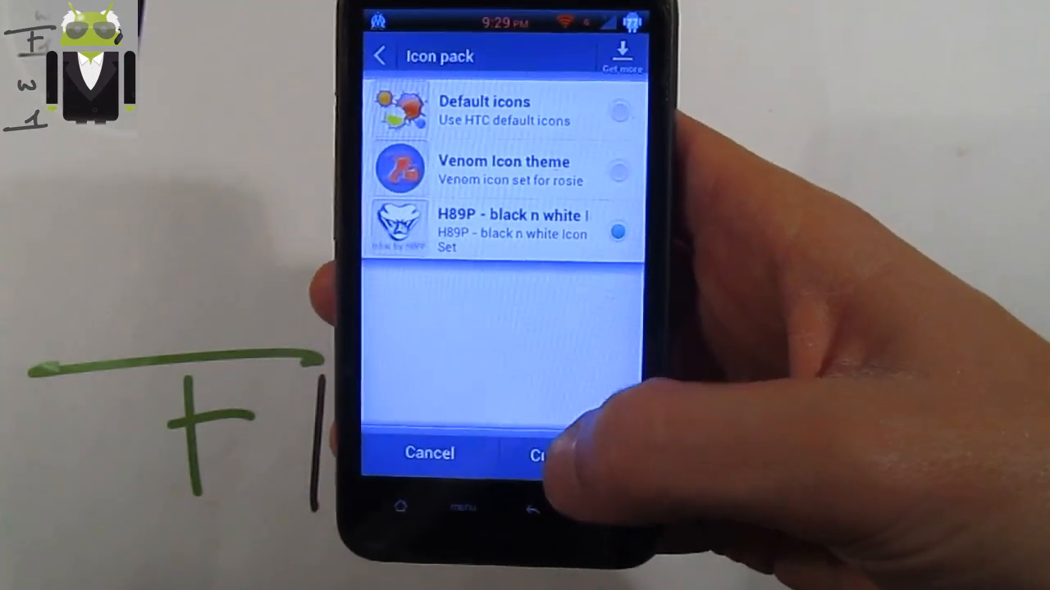
left_click(549, 454)
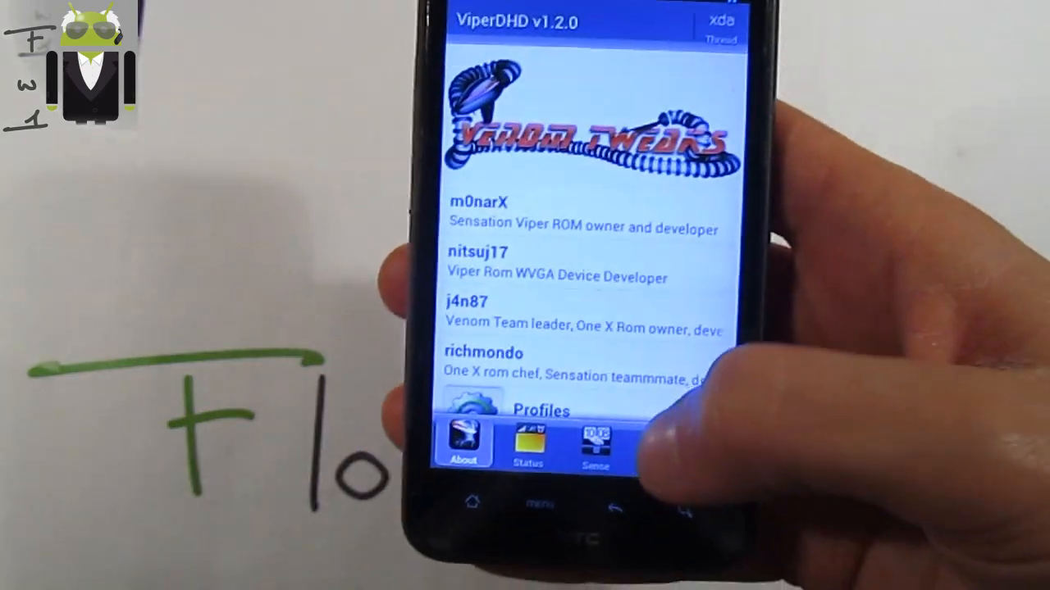
Look over the Sense launcher options, then show the Lockscreen settings with Slide 2 Unlock.
left_click(596, 442)
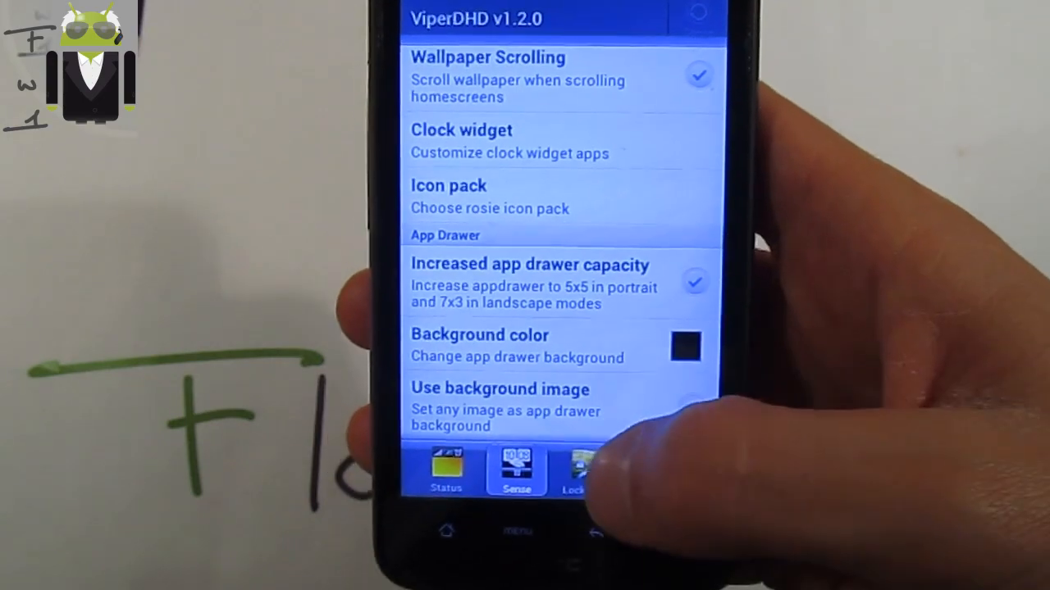
left_click(574, 468)
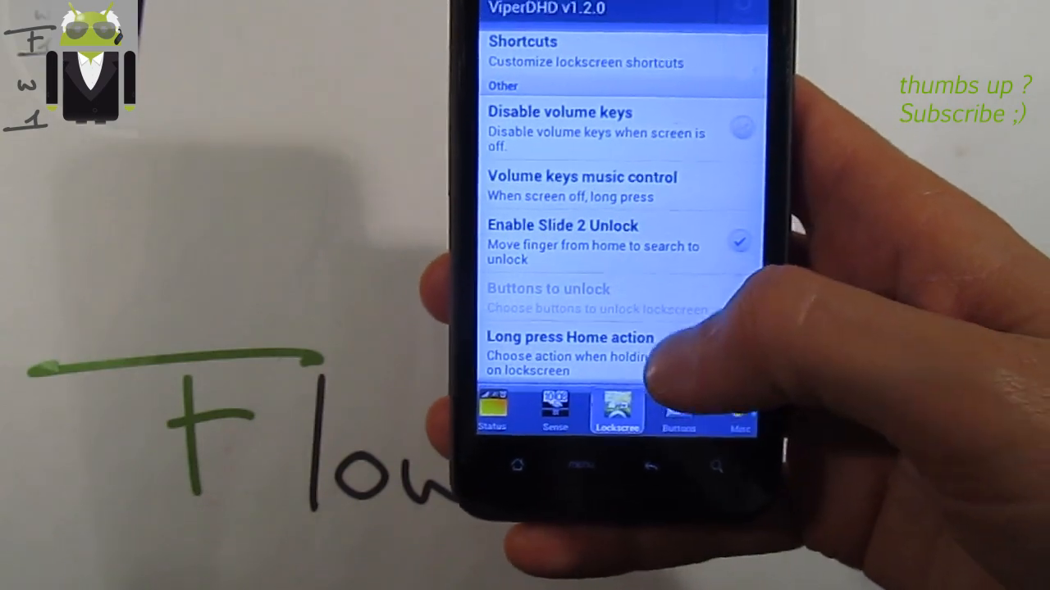
scroll("up", 3)
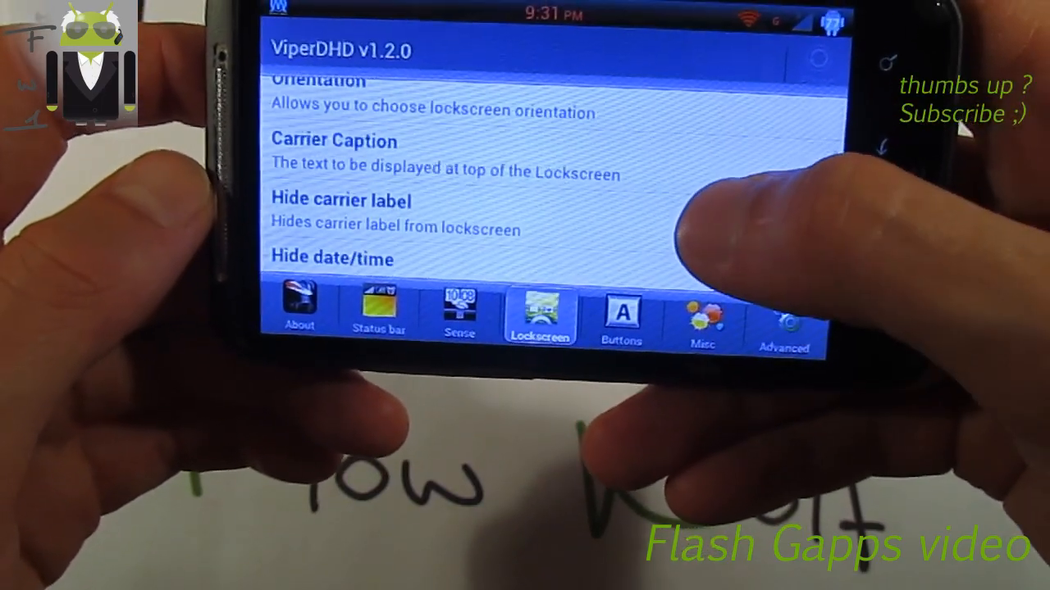
Review the Buttons longpress actions like Recent apps, screenshot and flashlight, then go to Misc.
scroll("up", 3)
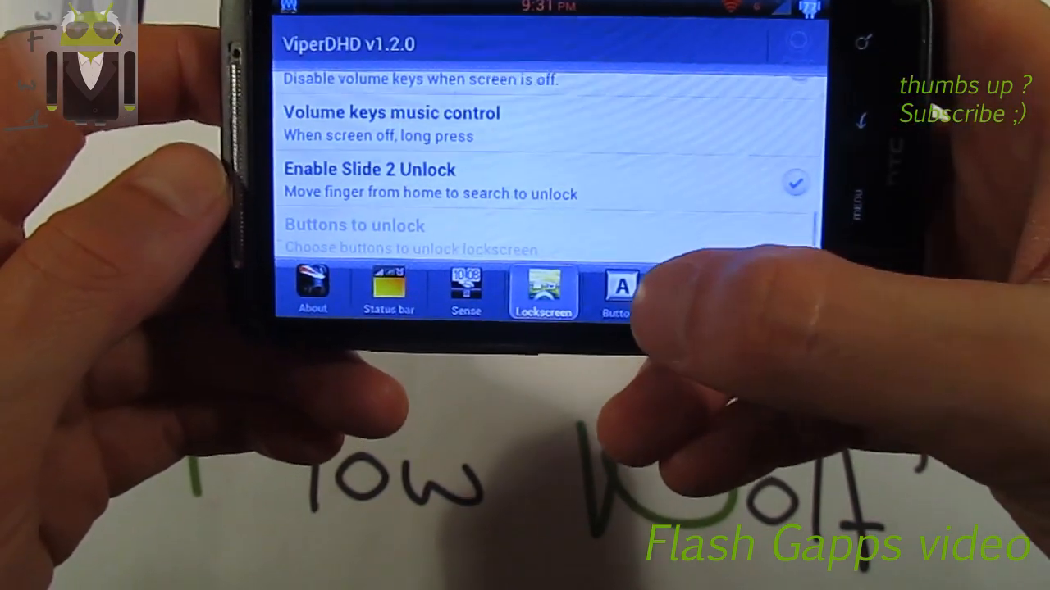
left_click(613, 292)
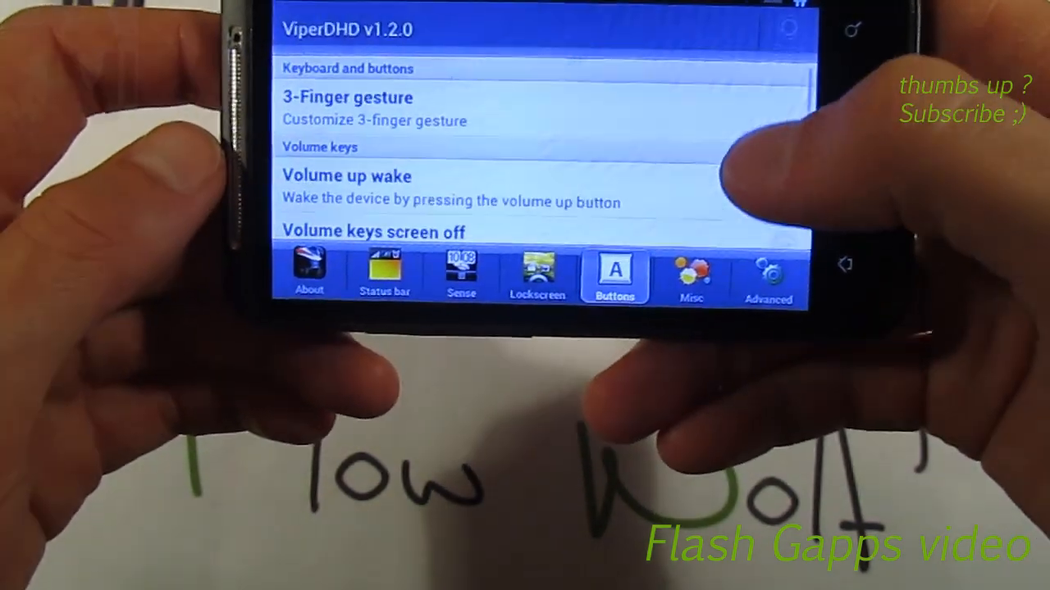
scroll("down", 3)
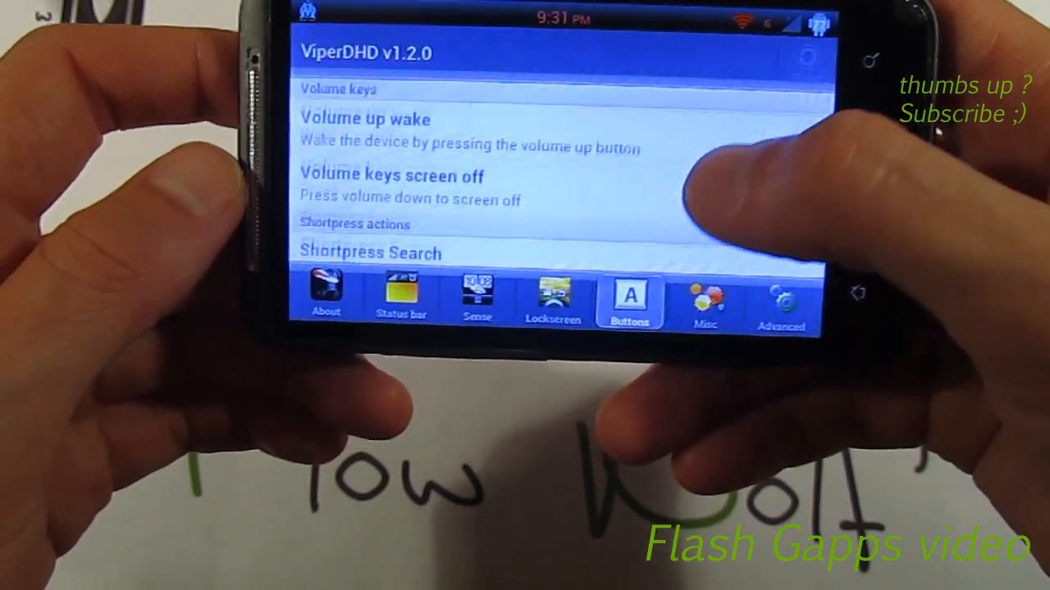
scroll("down", 3)
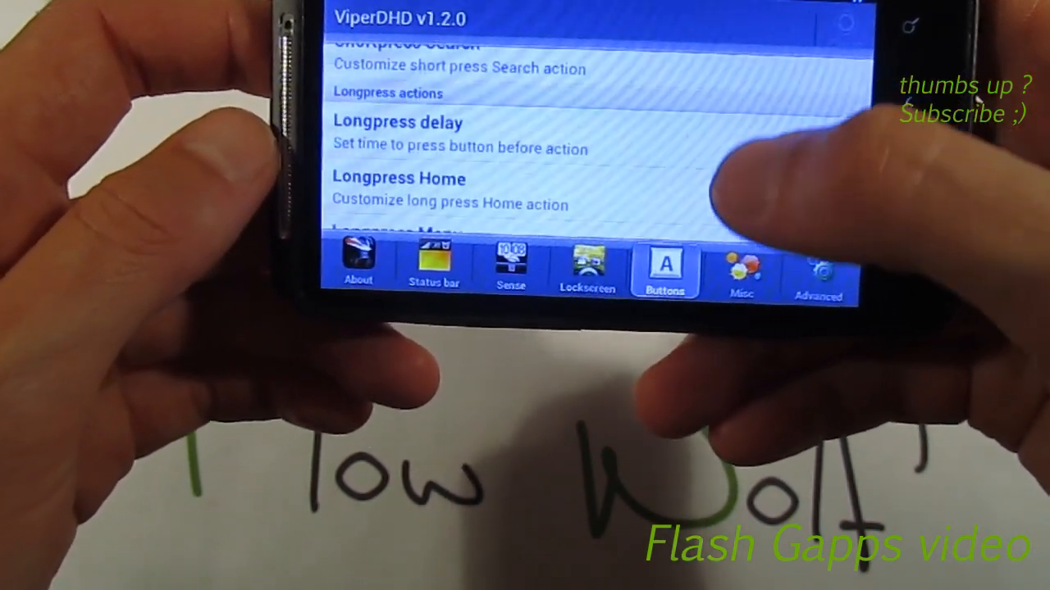
scroll("down", 3)
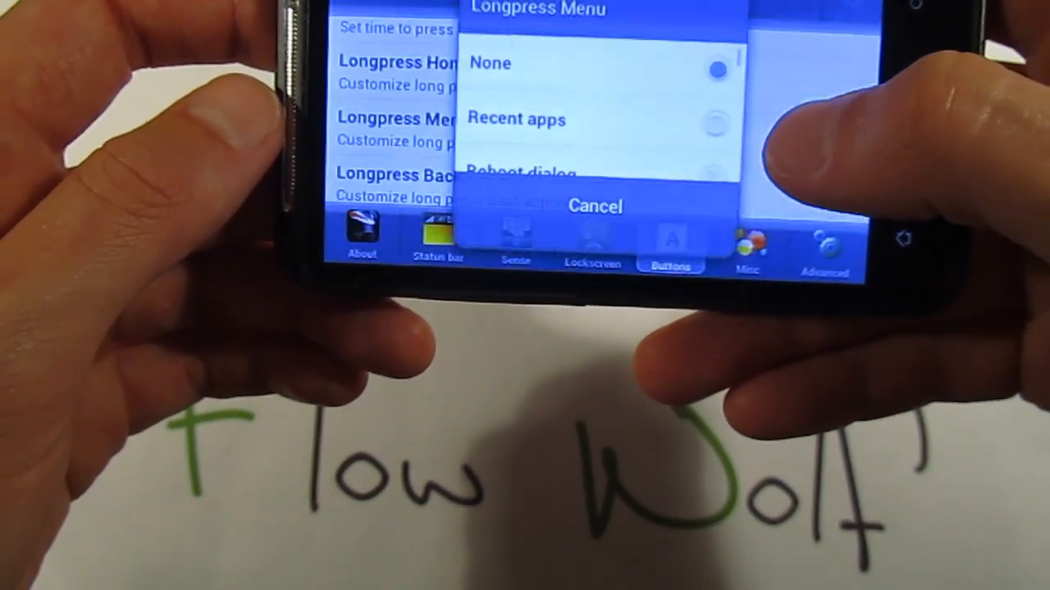
scroll("down", 3)
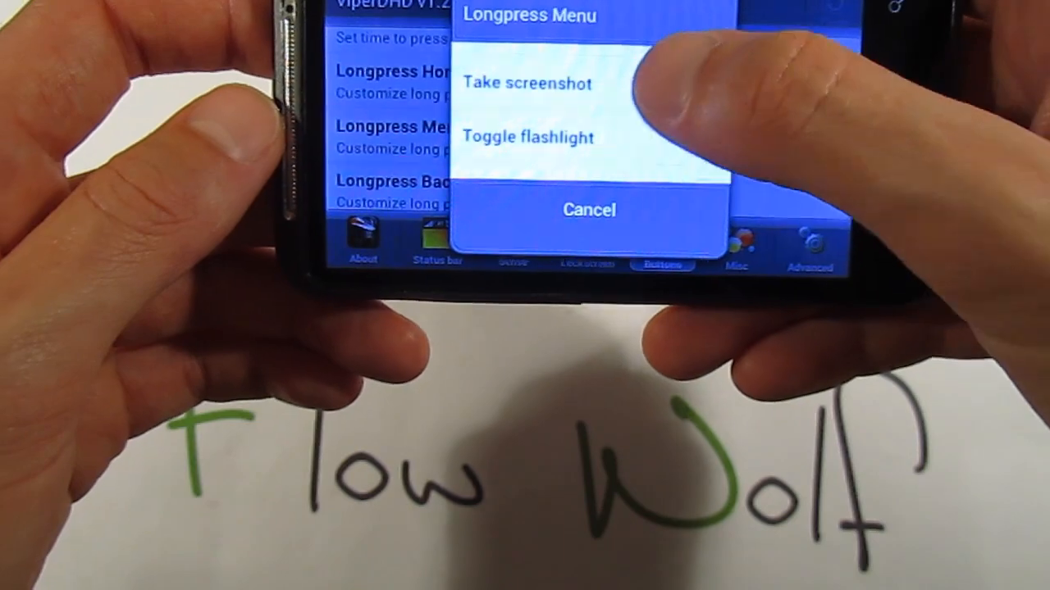
left_click(588, 209)
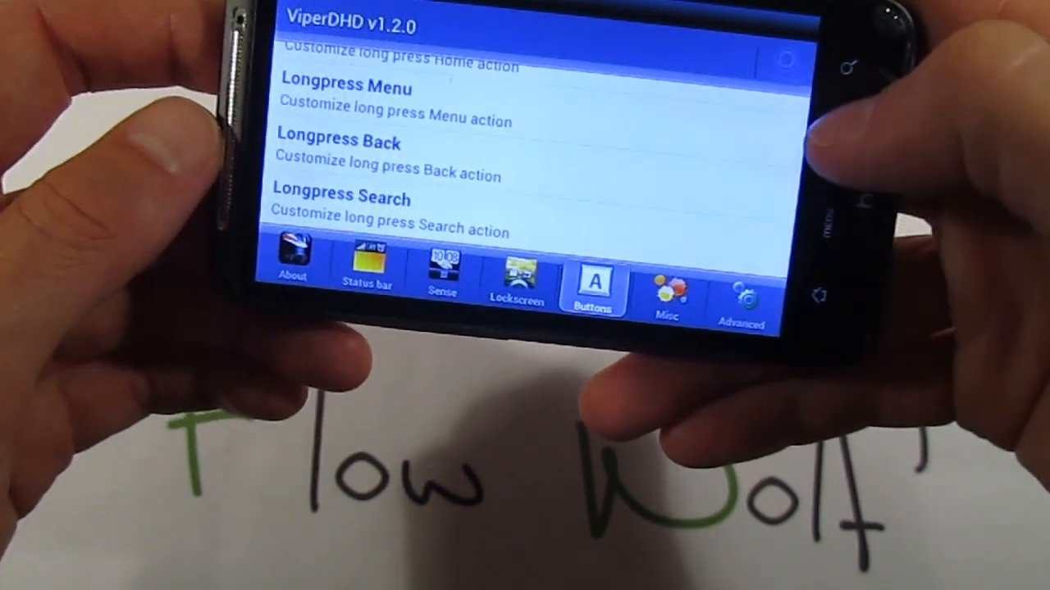
left_click(666, 295)
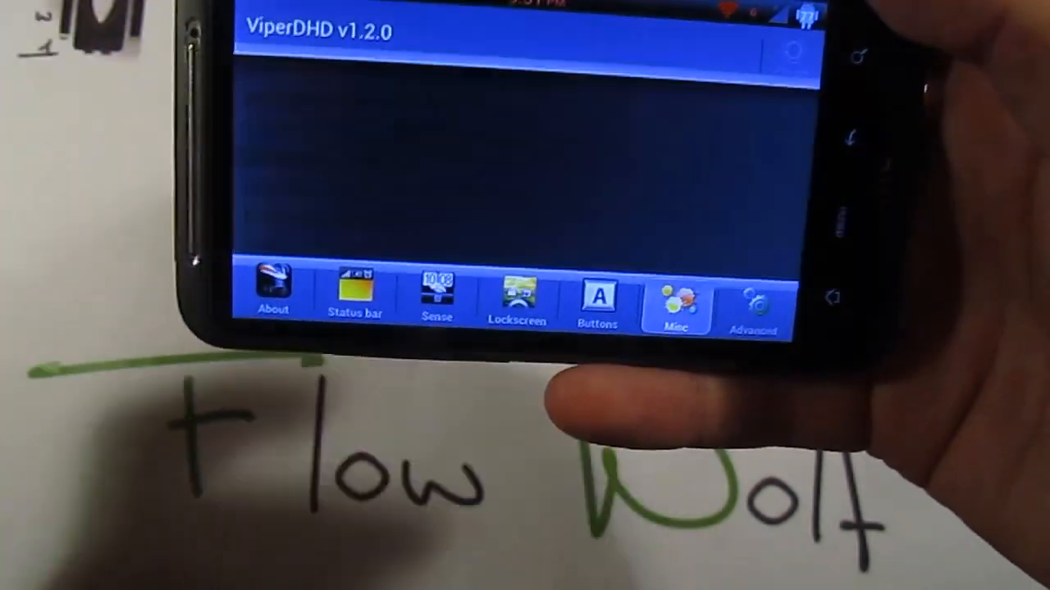
Look through Misc settings such as Phone Info, cube animation and animation transition choices.
left_click(677, 303)
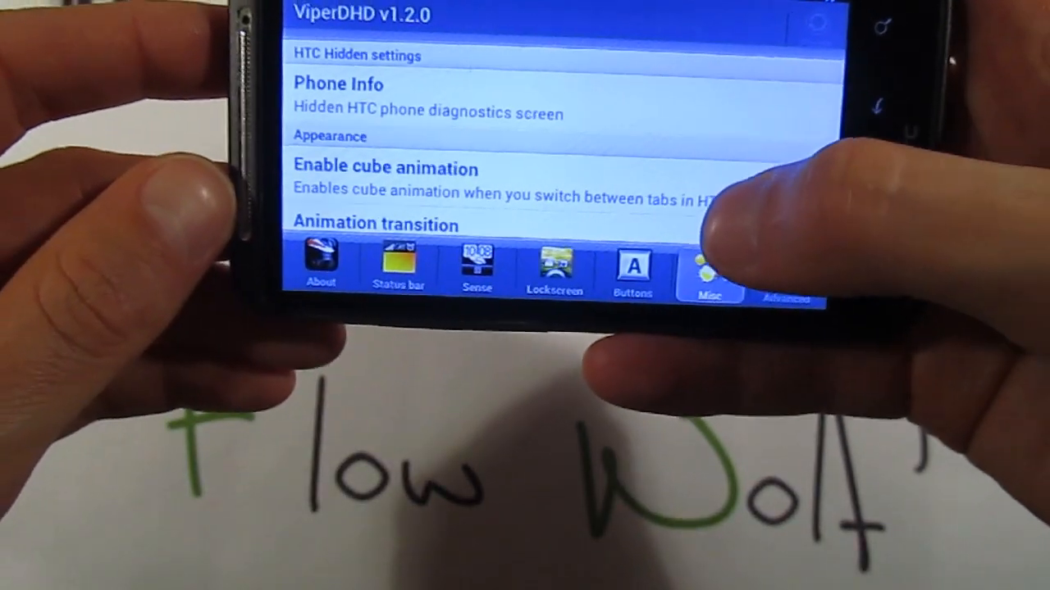
scroll("down", 3)
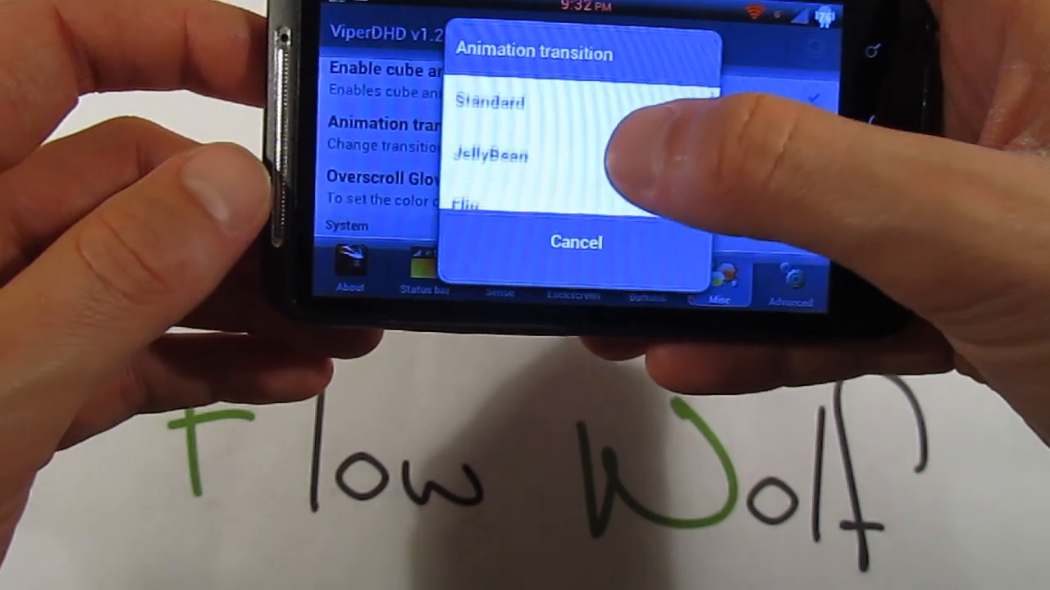
scroll("down", 3)
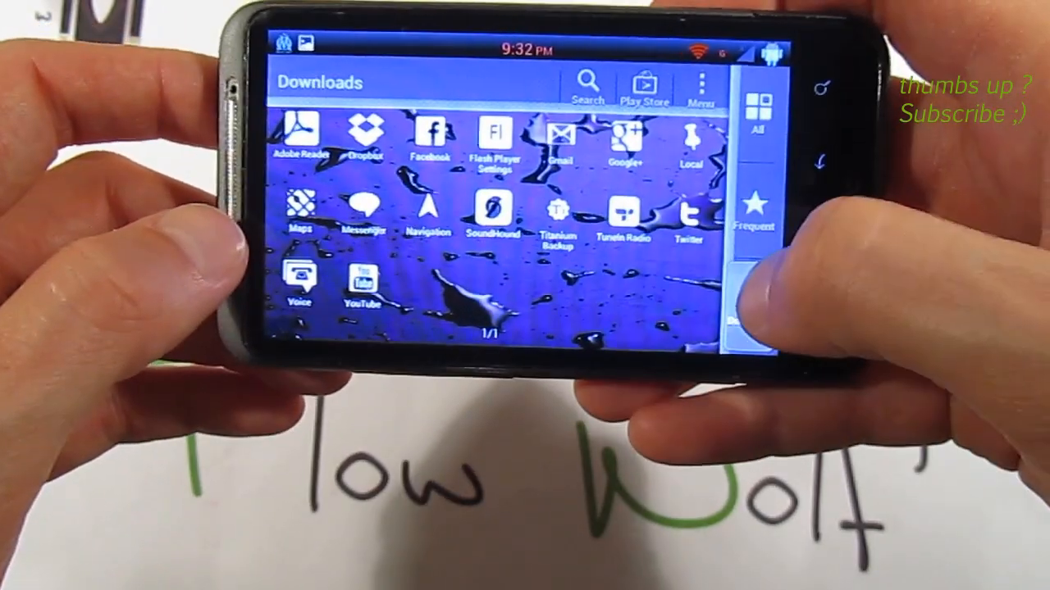
left_click(753, 99)
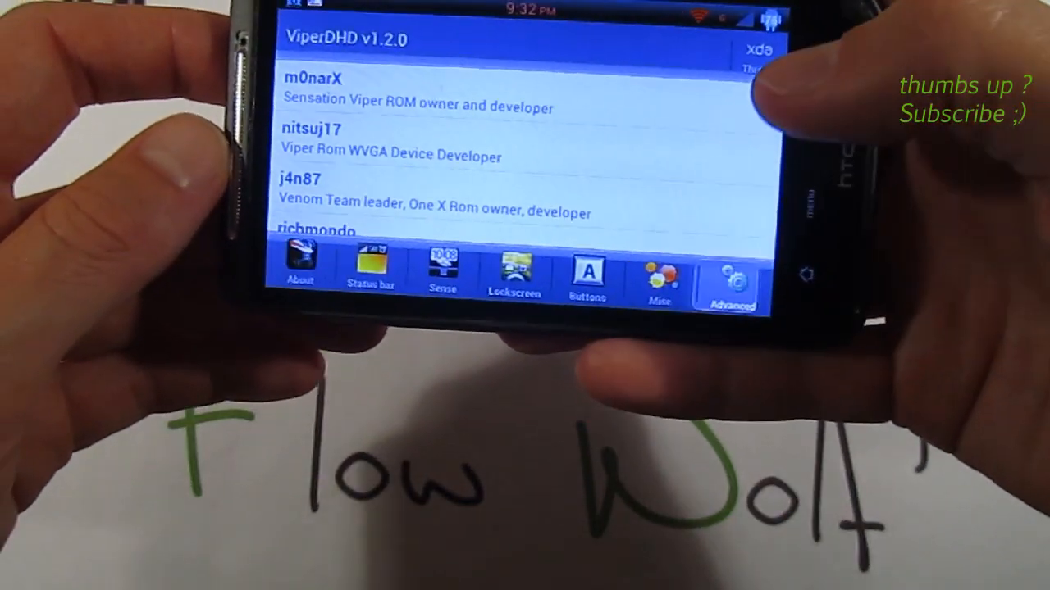
Review the Advanced tools (Fix Permissions, Zipalign, Mount system r/w, Disable logcat) and show the app drawer's All view.
left_click(729, 283)
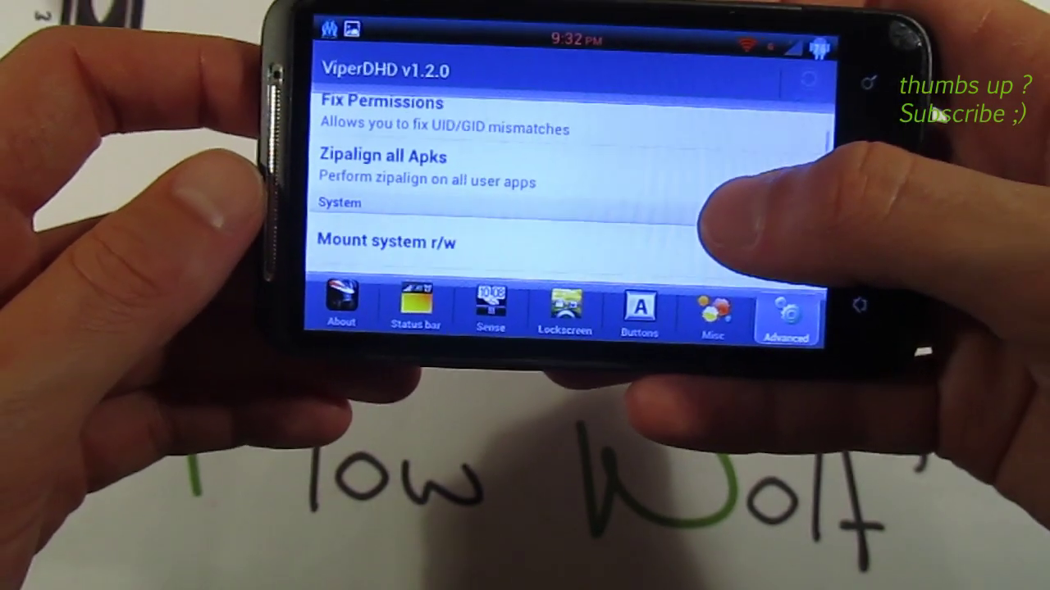
scroll("up", 3)
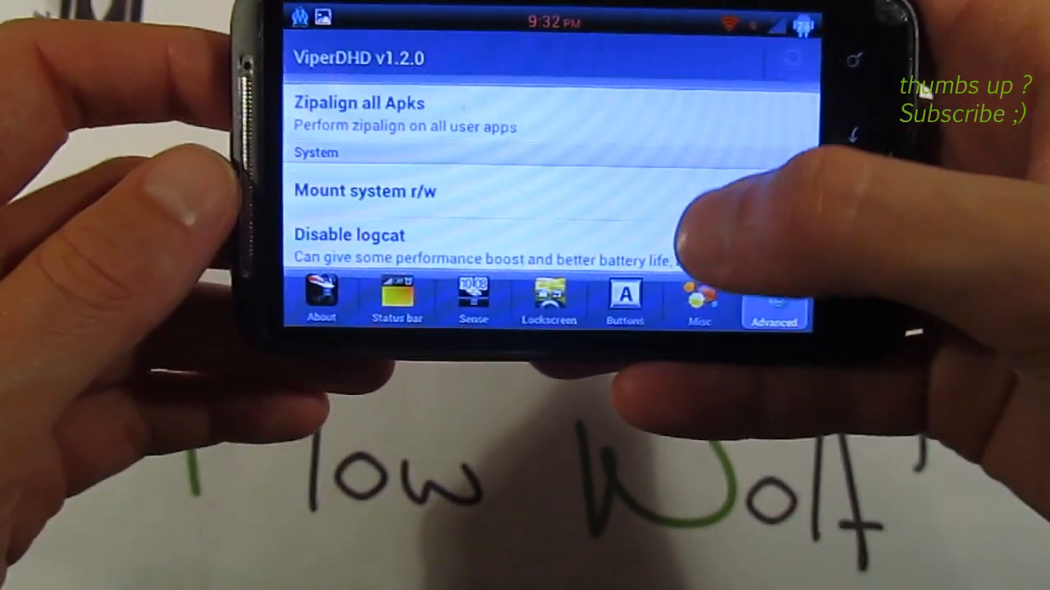
scroll("down", 3)
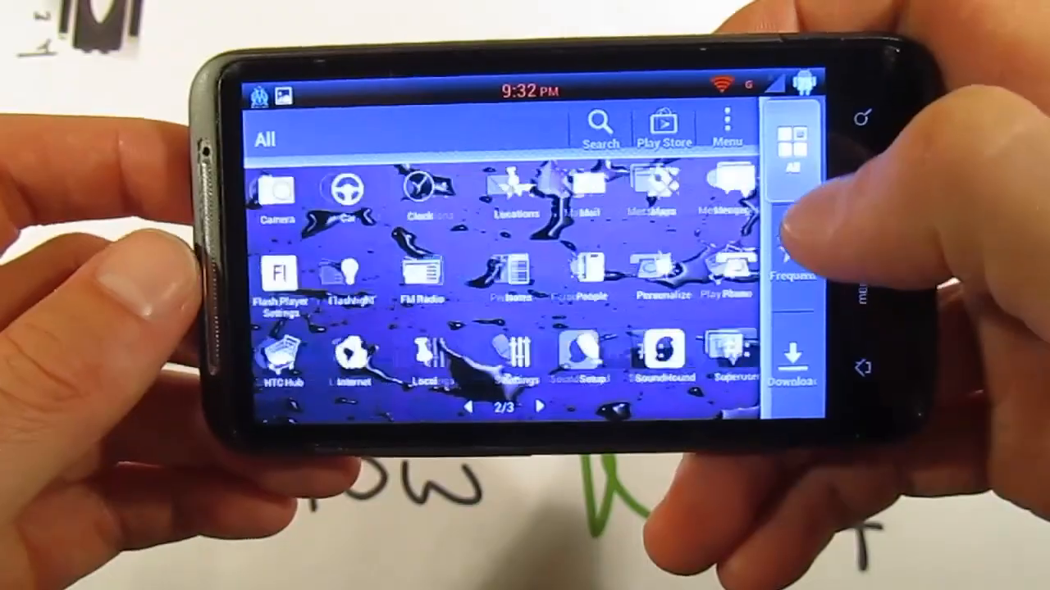
scroll("right", 3)
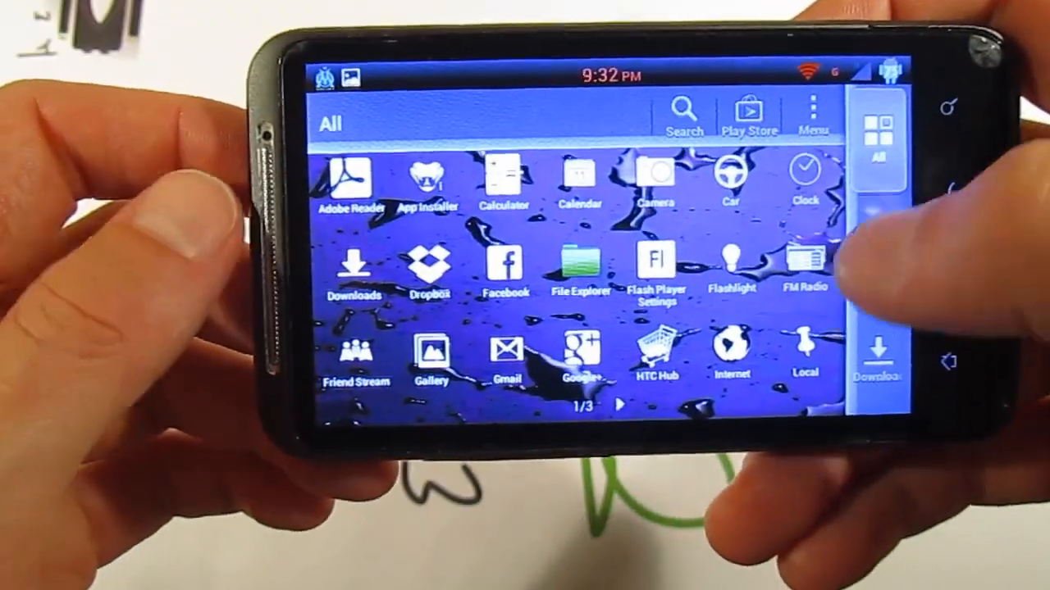